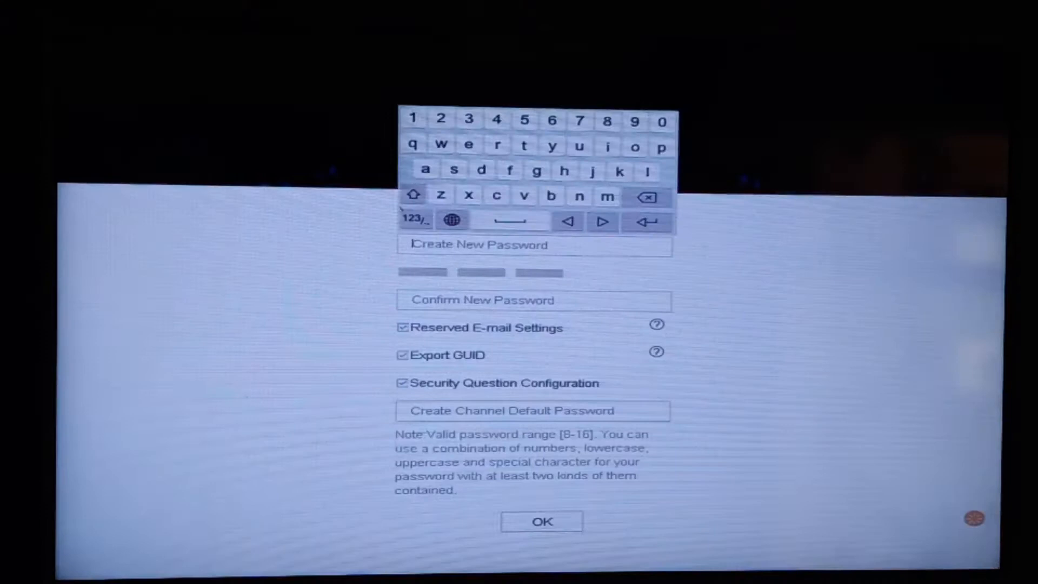
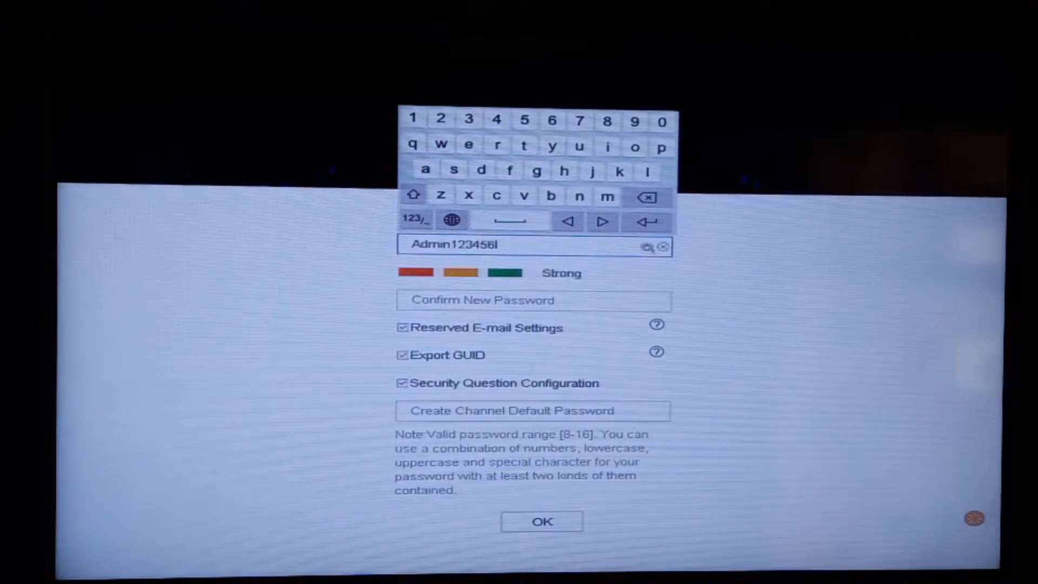
{"action": "left_click", "coordinate": [540, 521]}
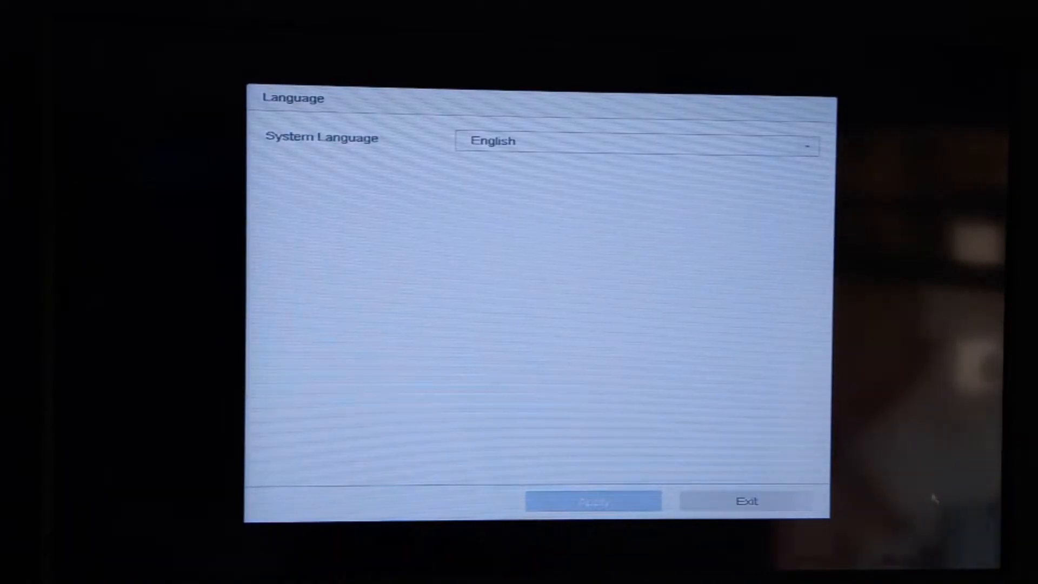
{"action": "mouse_move", "coordinate": [592, 134]}
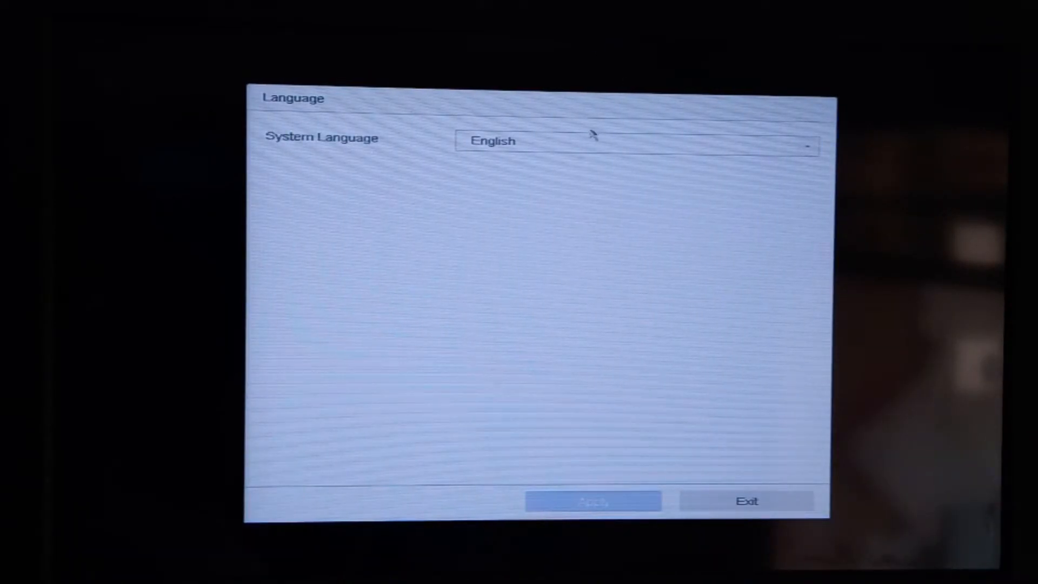
Keep English, leave the language step and dismiss the 1920*1080 resolution suggestion.
{"action": "left_click", "coordinate": [591, 499]}
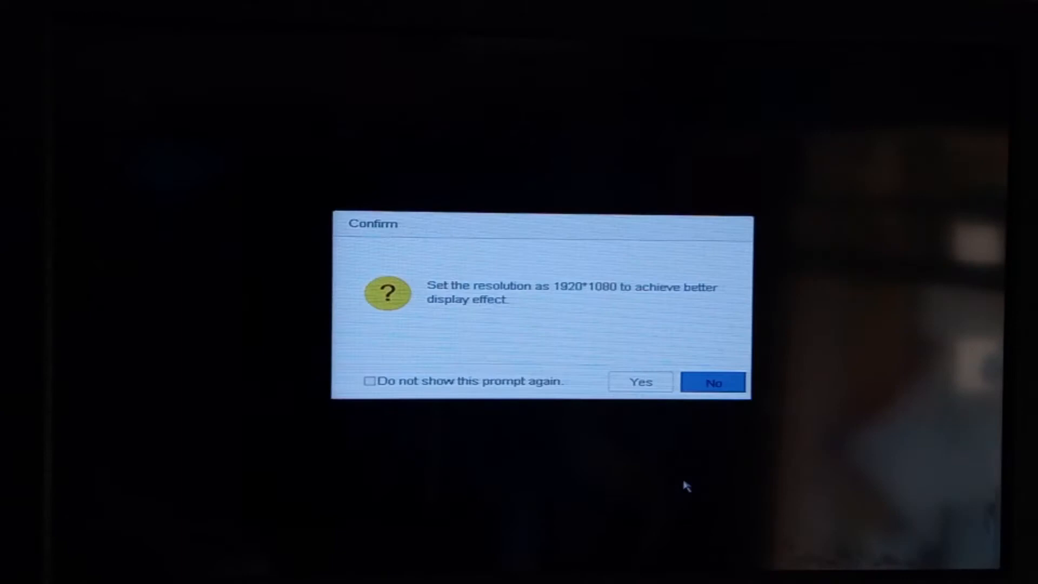
{"action": "left_click", "coordinate": [712, 382]}
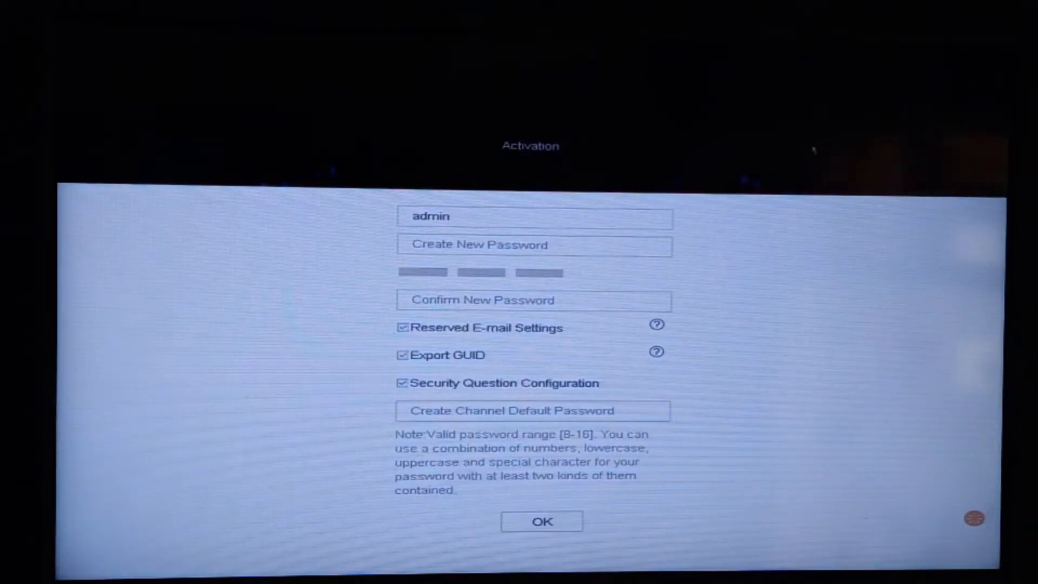
Enter the new admin password and re-enter it in the Confirm Password field.
{"action": "left_click", "coordinate": [533, 245]}
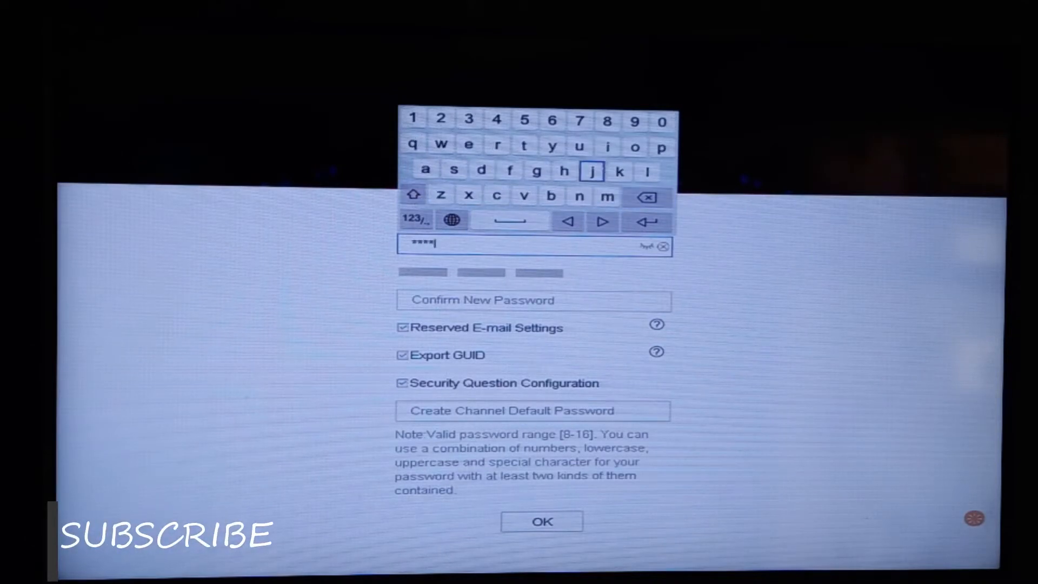
{"action": "left_click", "coordinate": [468, 120]}
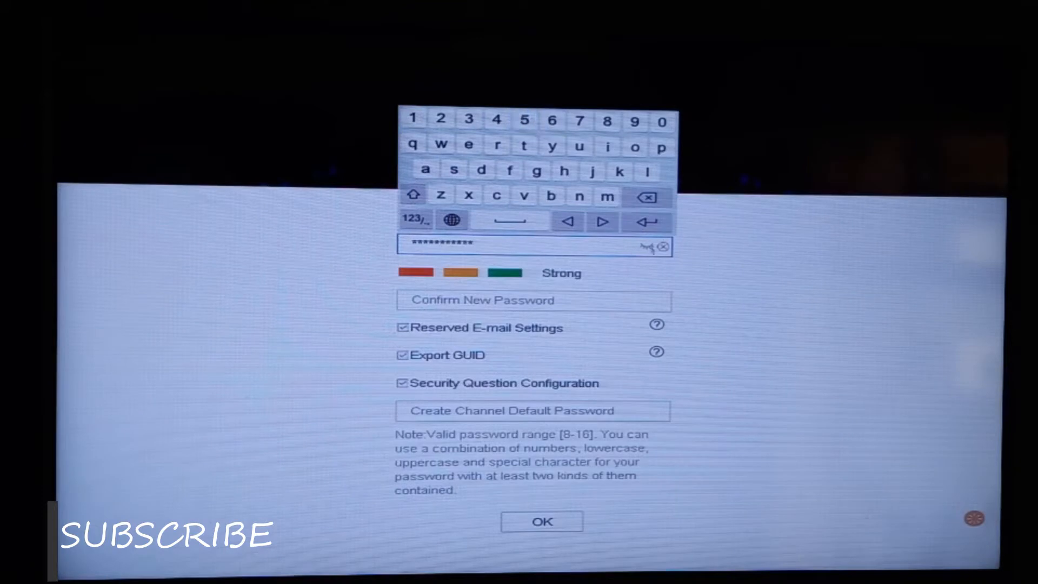
{"action": "left_click", "coordinate": [533, 299]}
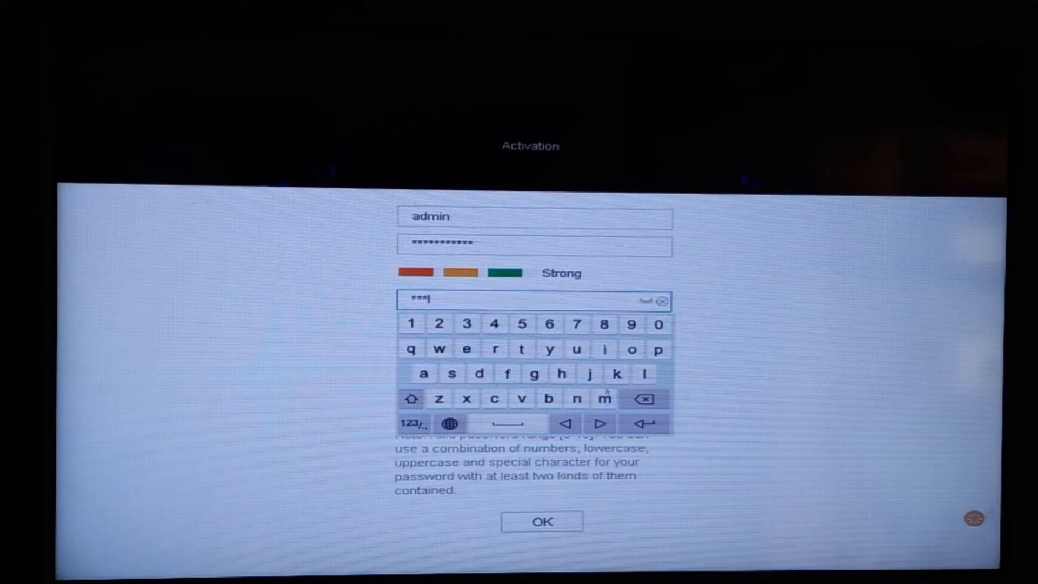
{"action": "left_click", "coordinate": [467, 324]}
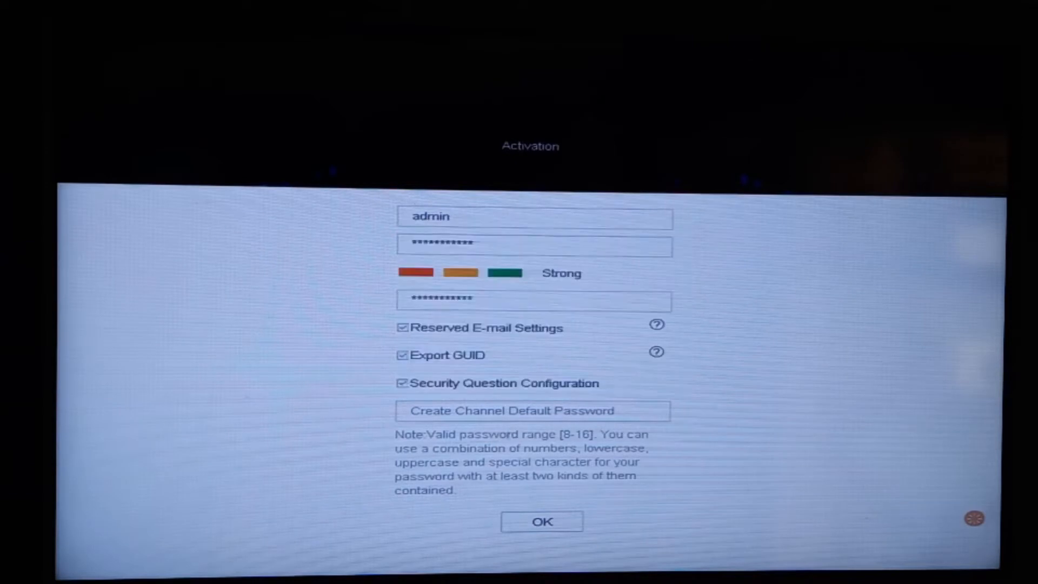
{"action": "left_click", "coordinate": [512, 411]}
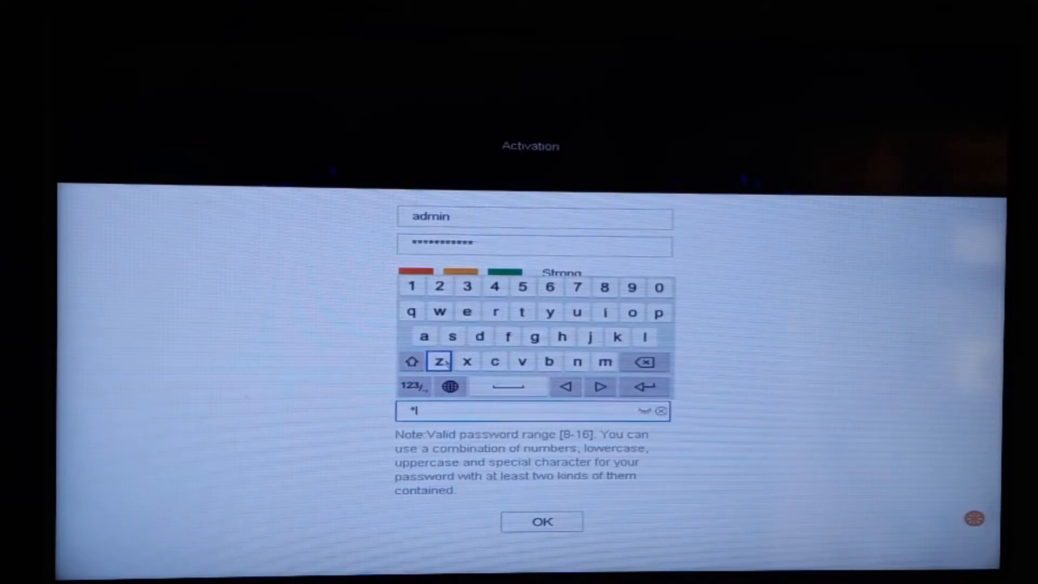
{"action": "left_click", "coordinate": [535, 337]}
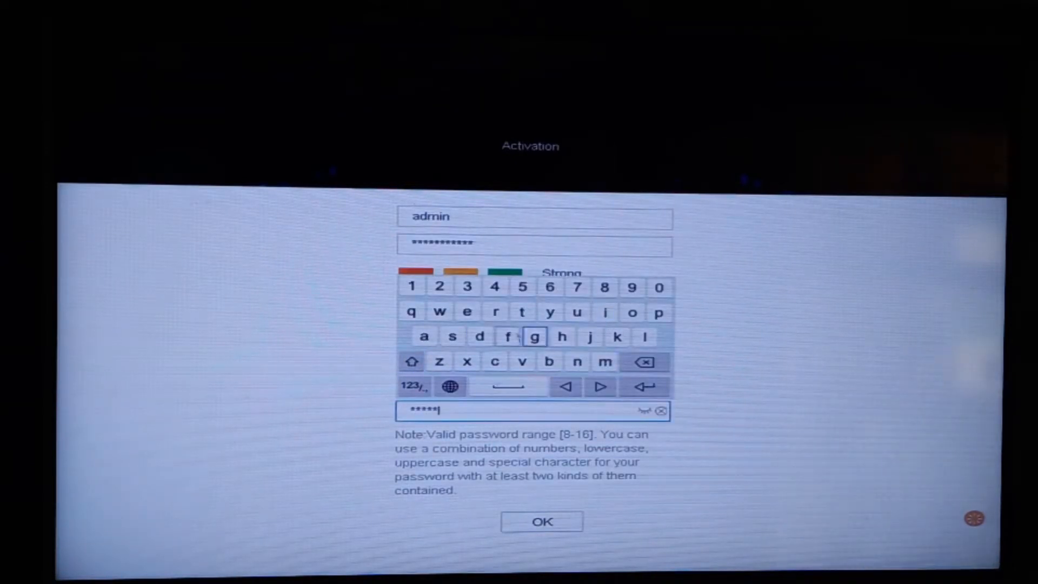
{"action": "left_click", "coordinate": [549, 286]}
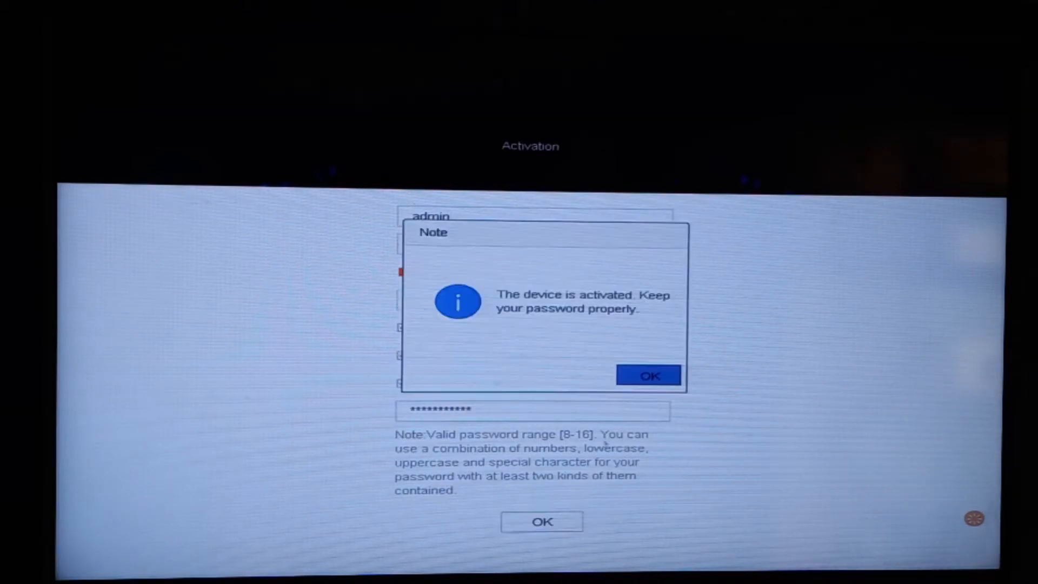
Acknowledge the activation note and skip the reserved e-mail settings.
{"action": "left_click", "coordinate": [648, 375]}
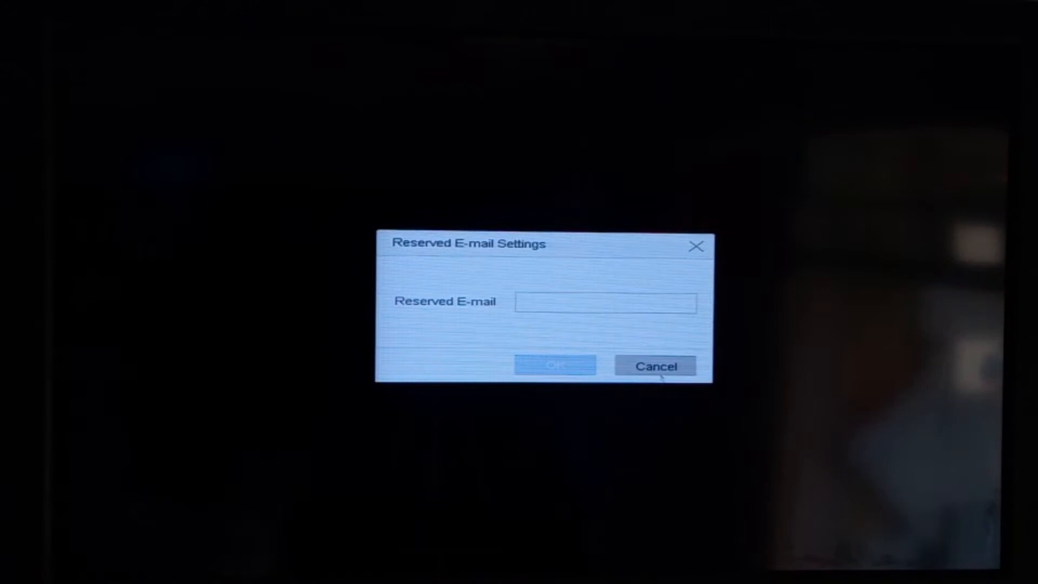
{"action": "left_click", "coordinate": [654, 367]}
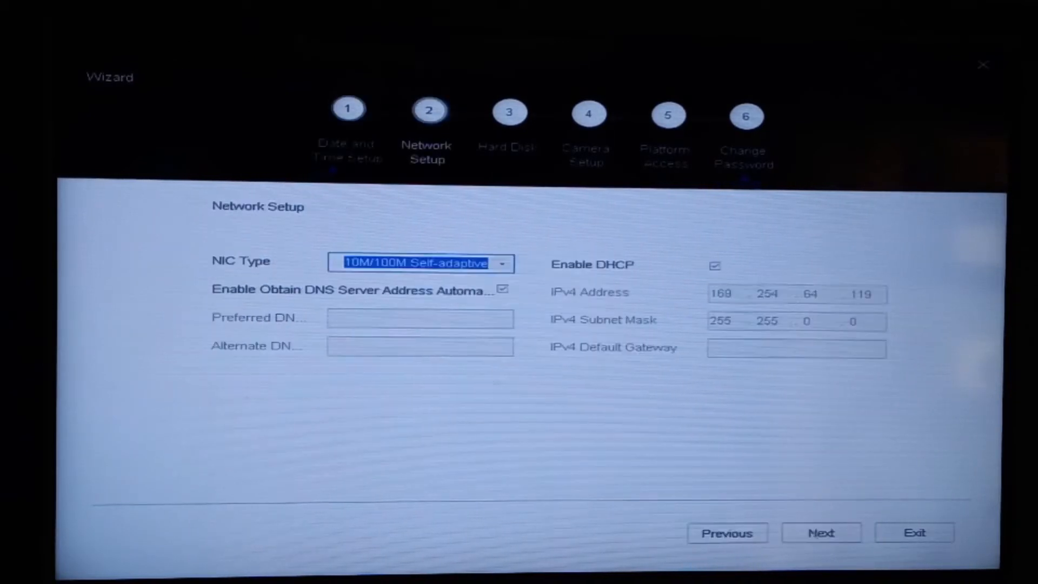
{"action": "left_click", "coordinate": [821, 532]}
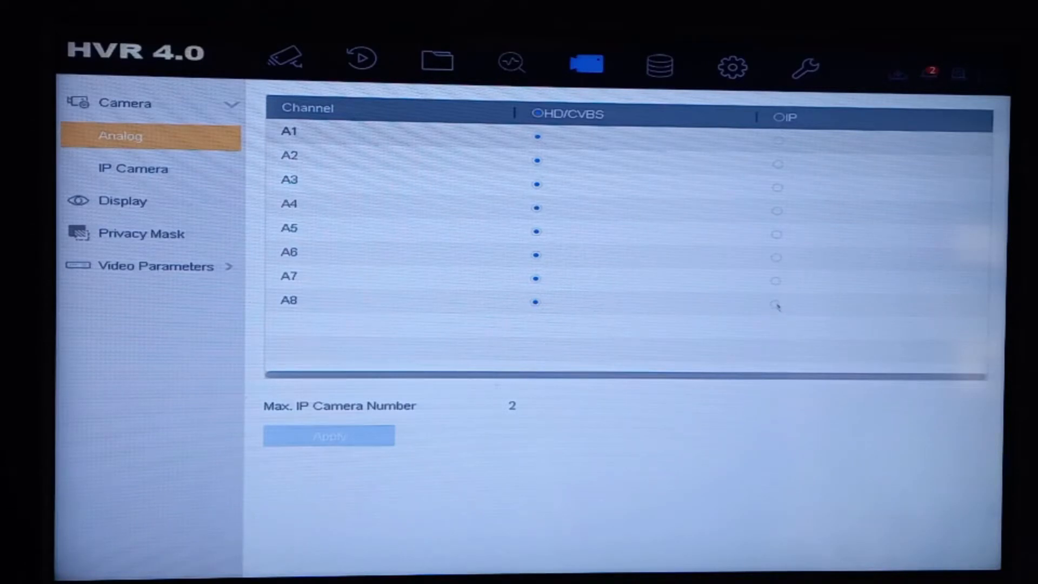
Set channel A8 to IP mode, checking the IP camera list in between.
{"action": "left_click", "coordinate": [776, 303]}
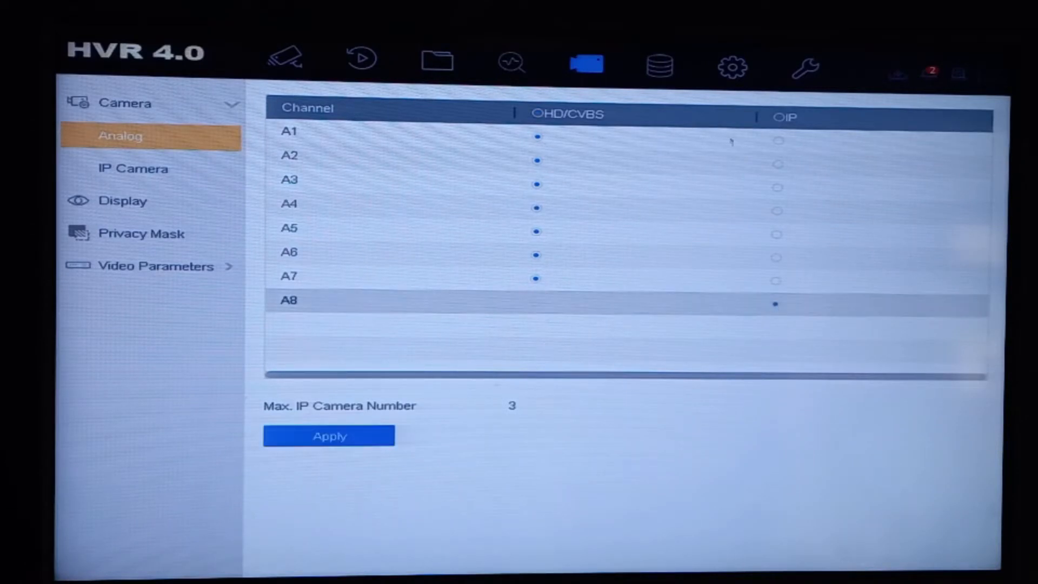
{"action": "mouse_move", "coordinate": [626, 140]}
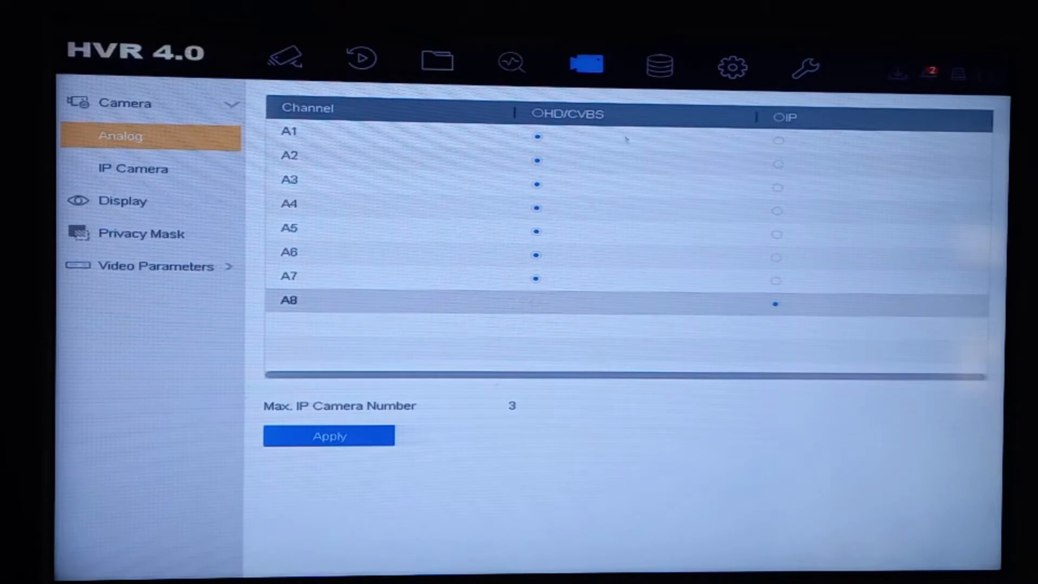
{"action": "left_click", "coordinate": [132, 169]}
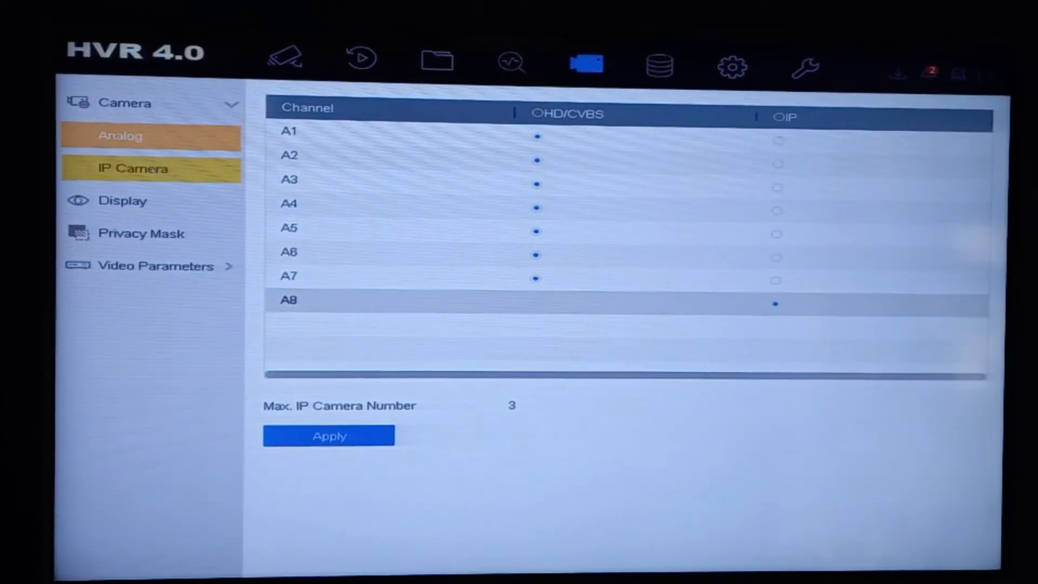
{"action": "left_click", "coordinate": [132, 169]}
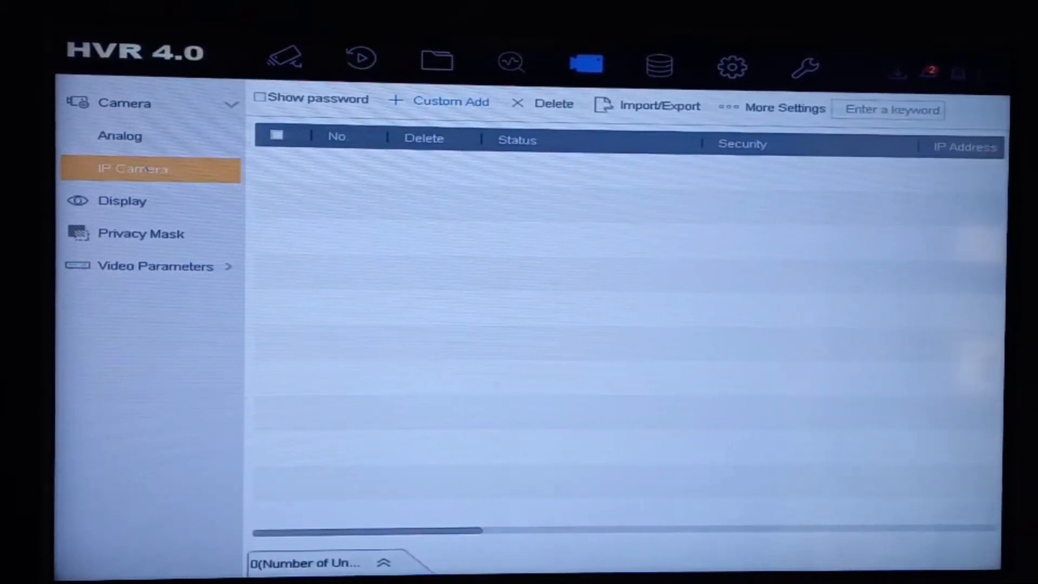
{"action": "left_click", "coordinate": [120, 136]}
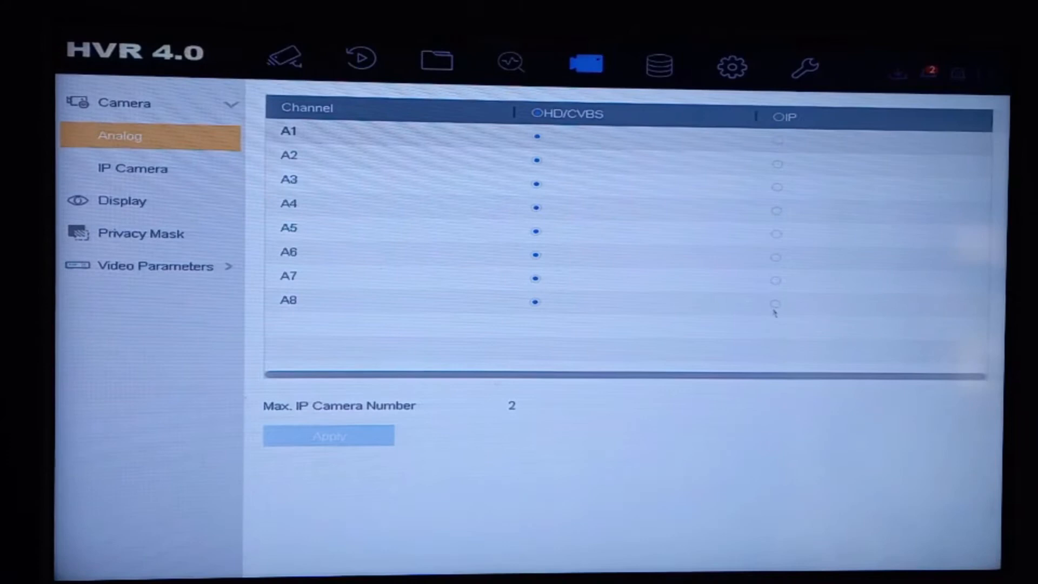
{"action": "left_click", "coordinate": [776, 303]}
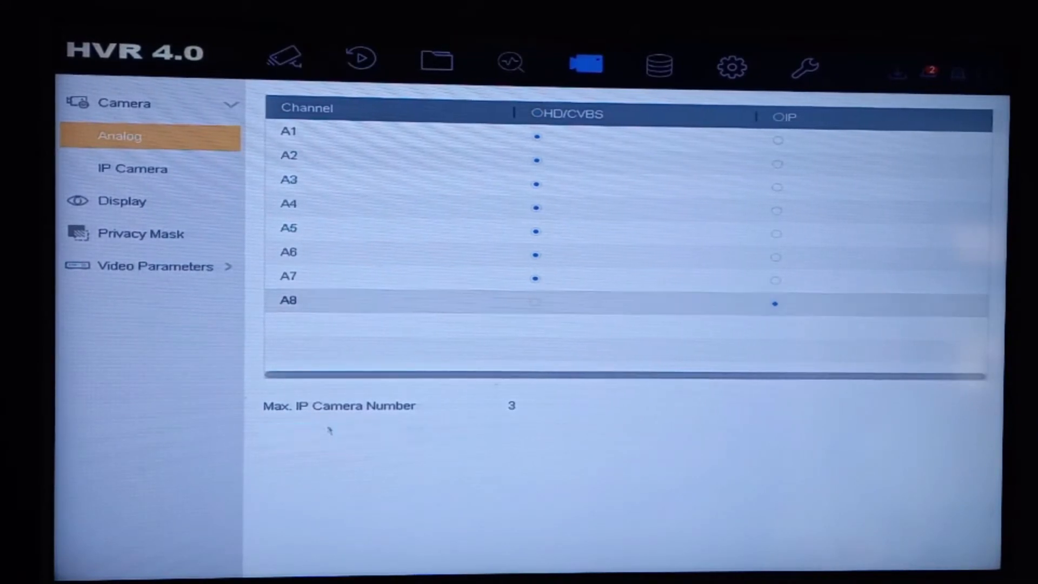
Apply the A8 IP change and confirm the reboot.
{"action": "left_click", "coordinate": [328, 435]}
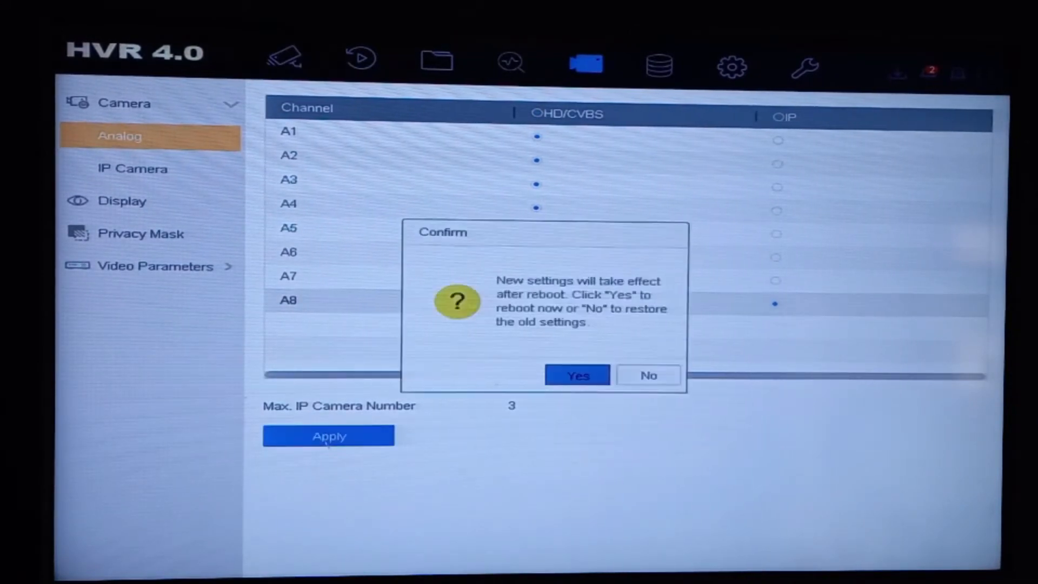
{"action": "left_click", "coordinate": [576, 375]}
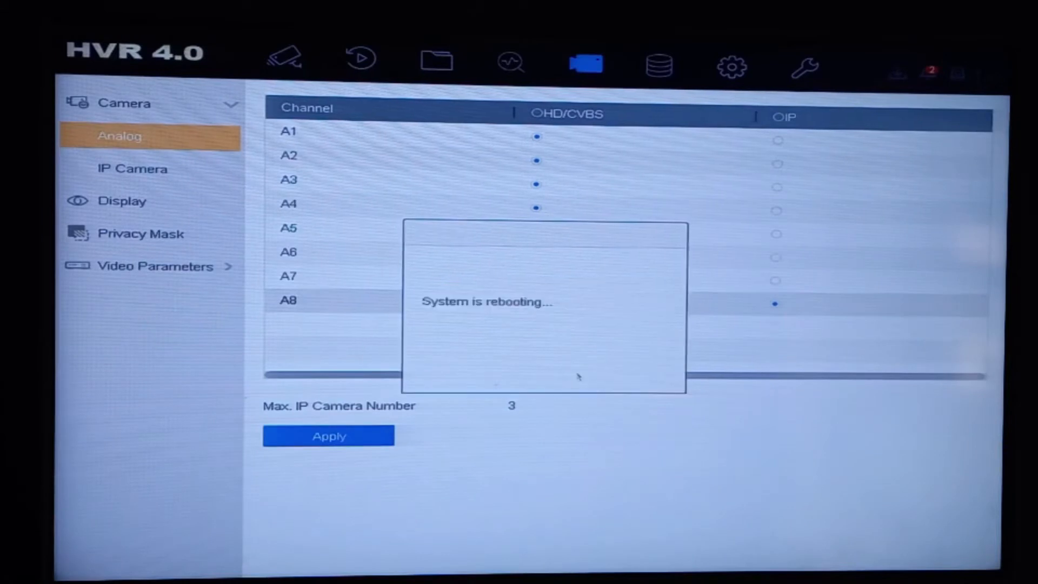